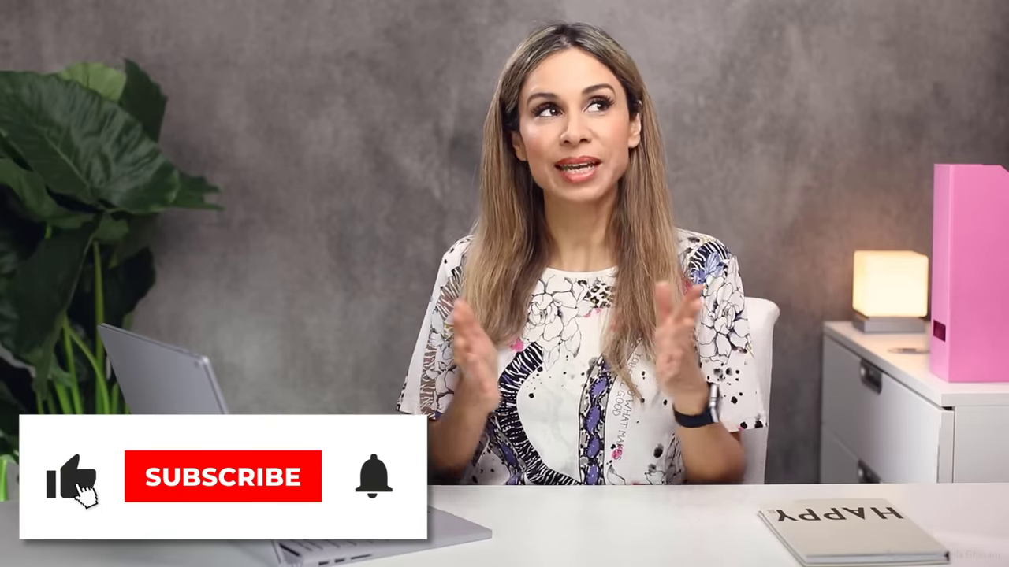
left_click(211, 476)
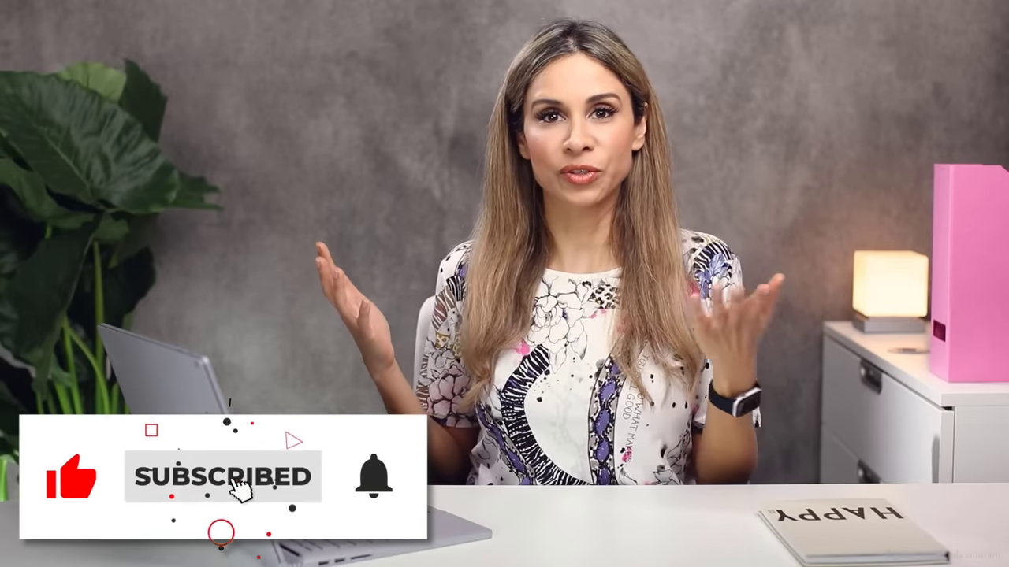